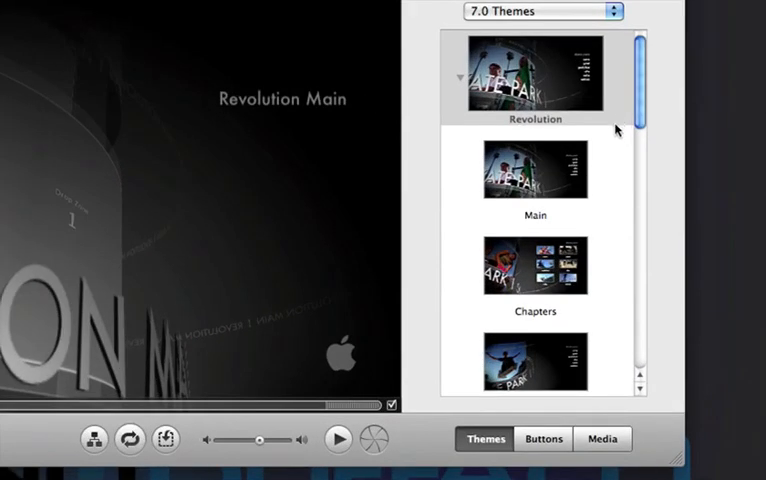
Apply the Cinema theme, converting the project to widescreen when prompted.
{"action": "scroll", "scroll_direction": "down", "scroll_amount": 3}
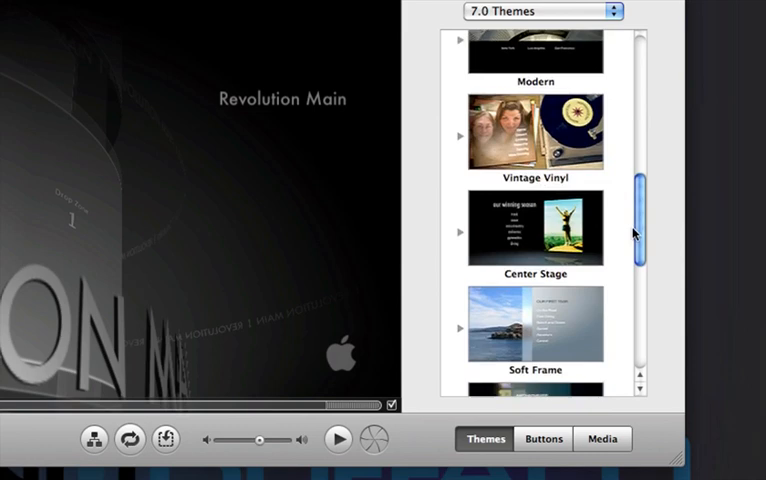
{"action": "scroll", "scroll_direction": "up", "scroll_amount": 3}
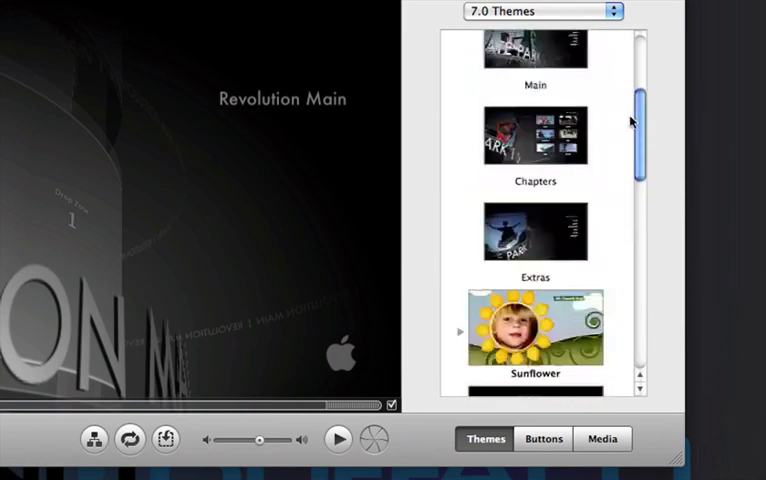
{"action": "scroll", "scroll_direction": "up", "scroll_amount": 3}
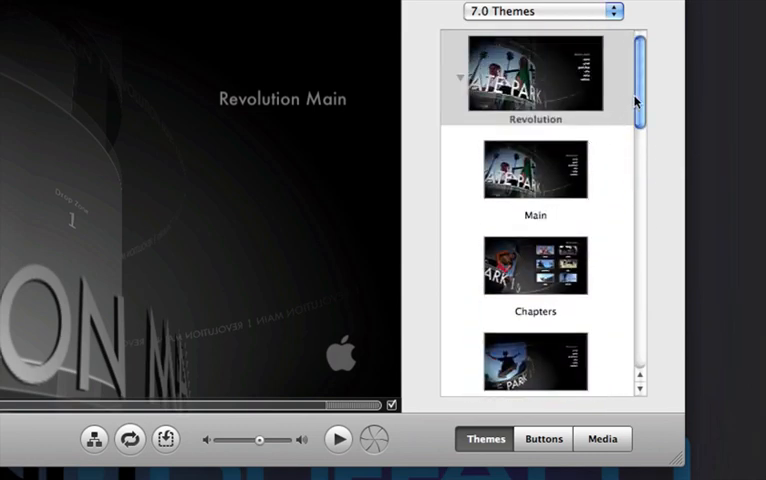
{"action": "scroll", "scroll_direction": "down", "scroll_amount": 3}
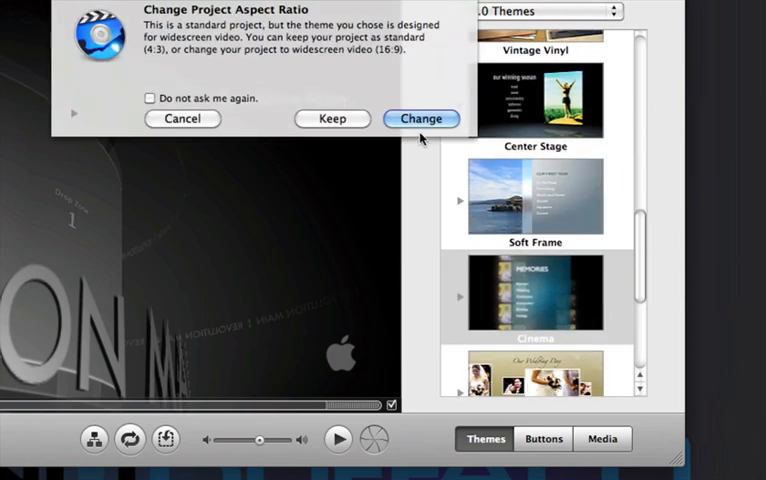
{"action": "left_click", "coordinate": [420, 118]}
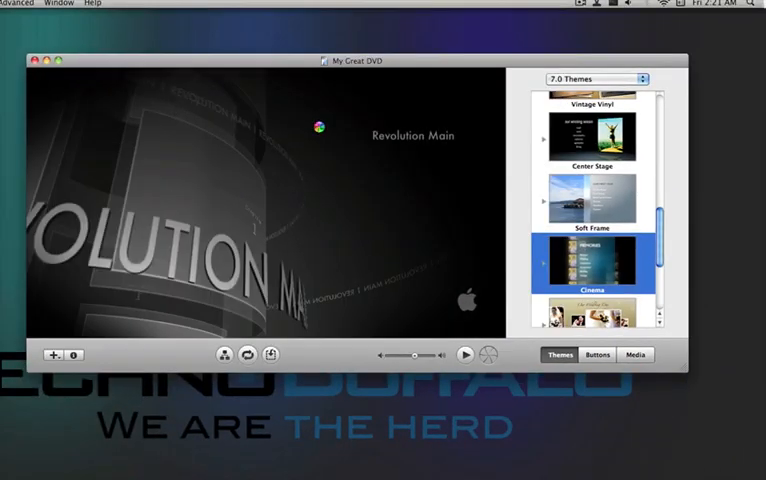
{"action": "left_click", "coordinate": [592, 262]}
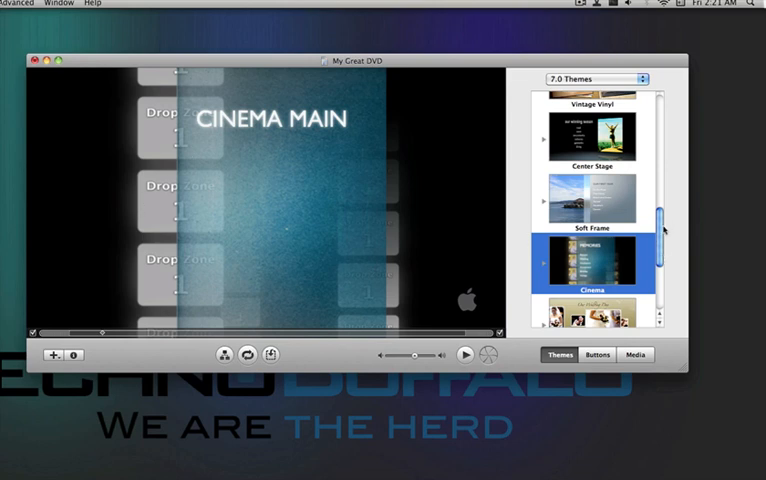
{"action": "scroll", "scroll_direction": "down", "scroll_amount": 3}
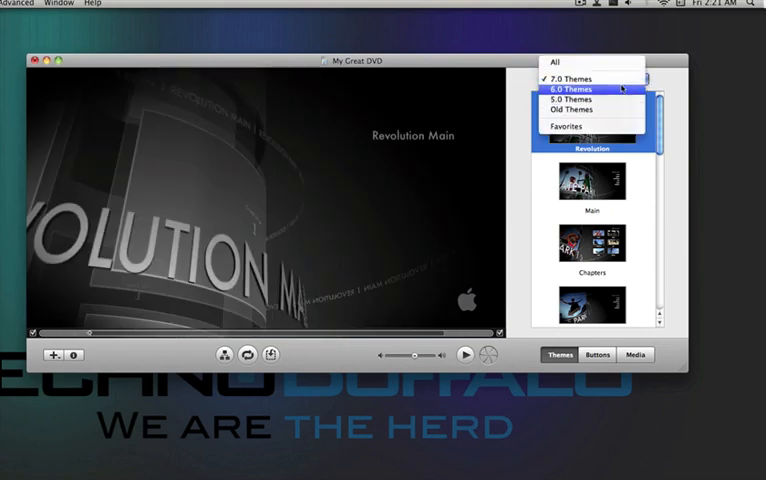
View the 6.0 Themes collection, then return to 7.0 Themes with Revolution selected.
{"action": "left_click", "coordinate": [572, 78]}
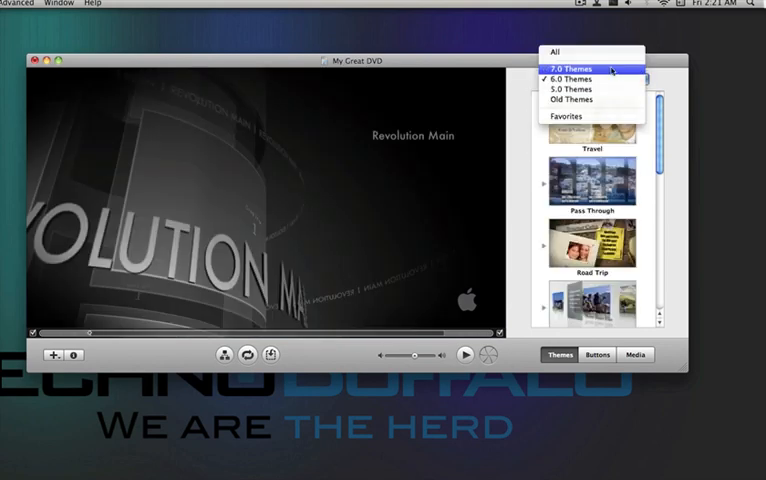
{"action": "left_click", "coordinate": [572, 68]}
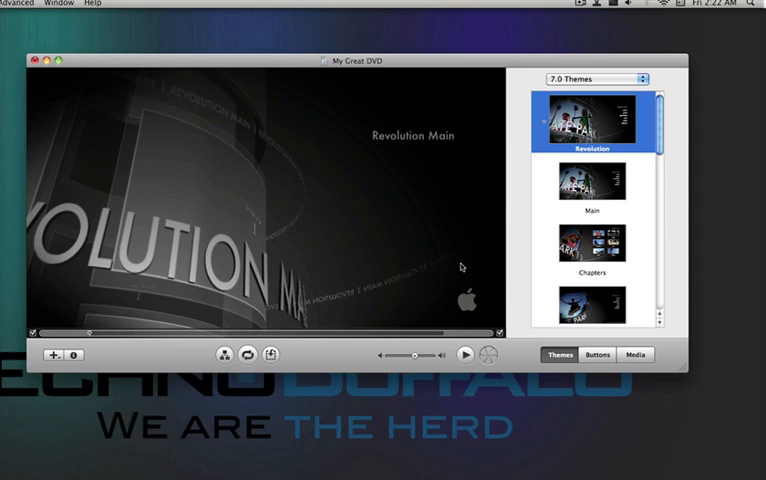
{"action": "mouse_move", "coordinate": [286, 232]}
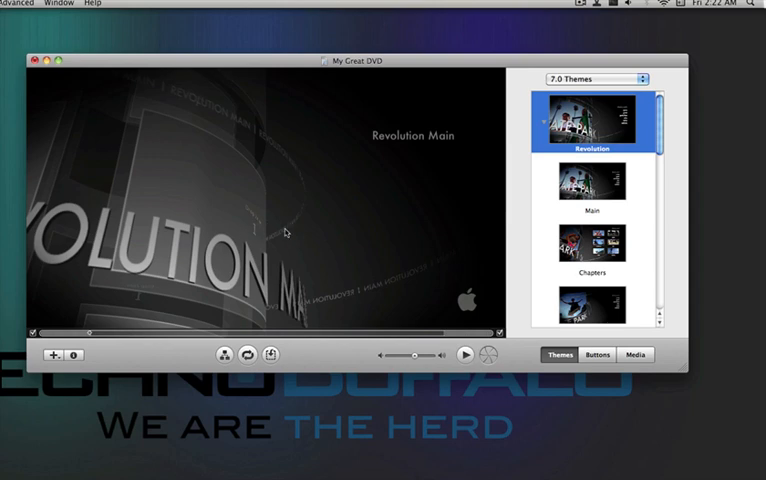
{"action": "mouse_move", "coordinate": [136, 252]}
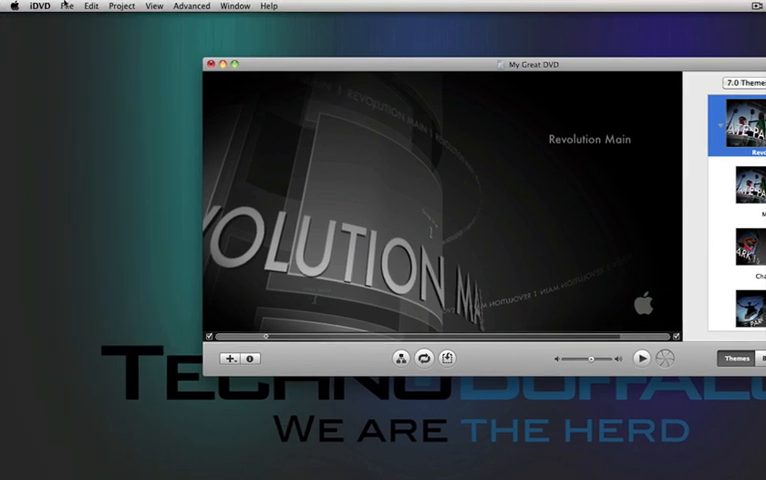
Import The Merv Griffin Show movie from Movies onto the main menu.
{"action": "left_click", "coordinate": [68, 6]}
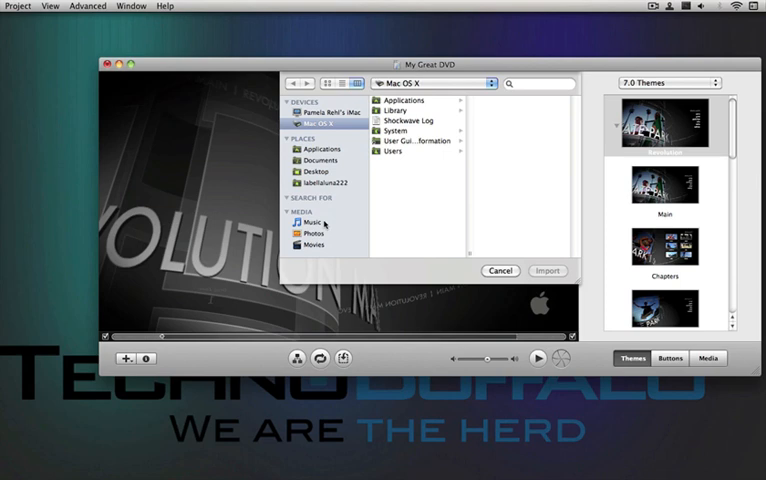
{"action": "left_click", "coordinate": [312, 244]}
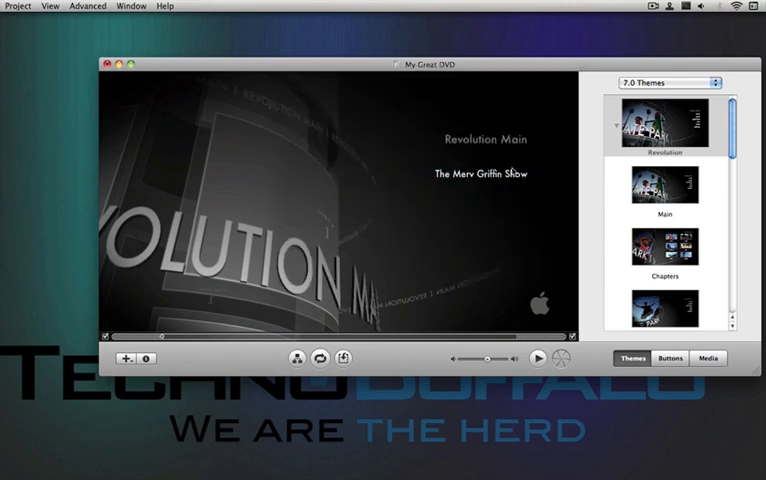
{"action": "mouse_move", "coordinate": [516, 208]}
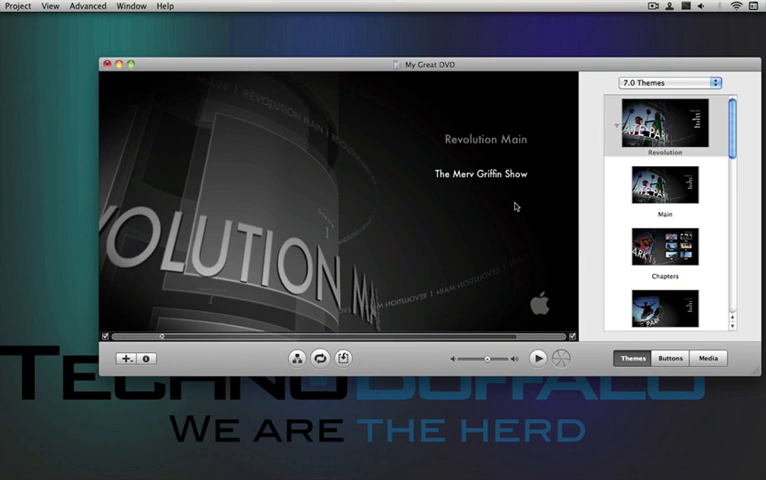
Edit The Merv Griffin Show text and choose a different font and style for it.
{"action": "double_click", "coordinate": [480, 172]}
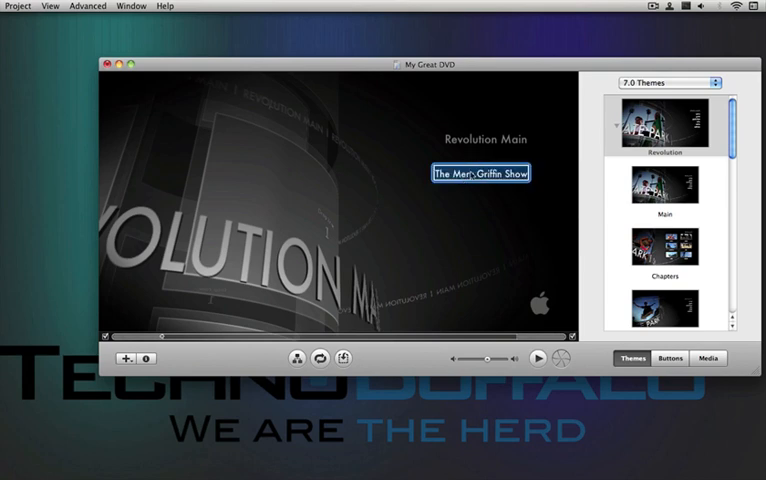
{"action": "double_click", "coordinate": [480, 172]}
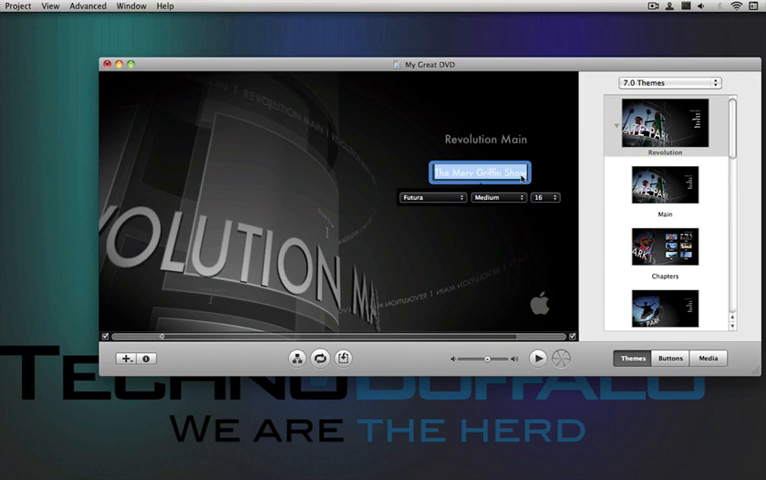
{"action": "left_click", "coordinate": [496, 196]}
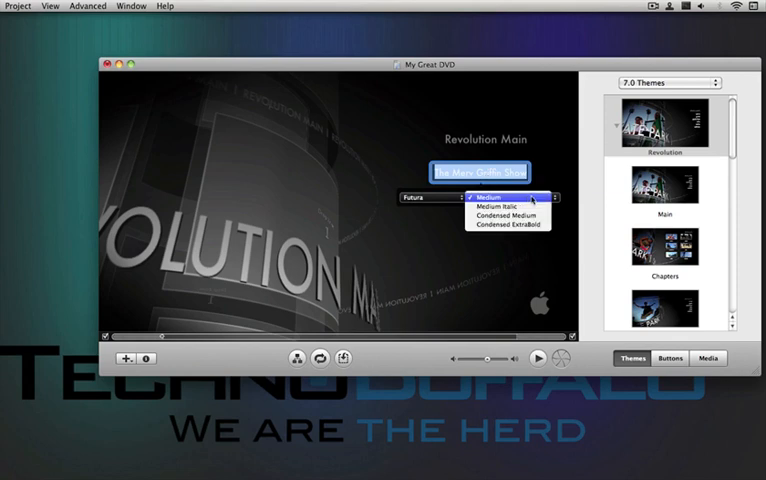
{"action": "left_click", "coordinate": [426, 196]}
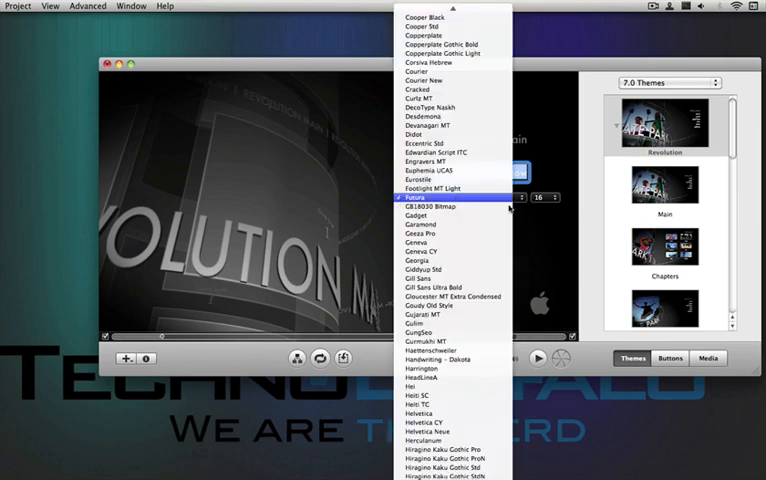
{"action": "left_click", "coordinate": [428, 196]}
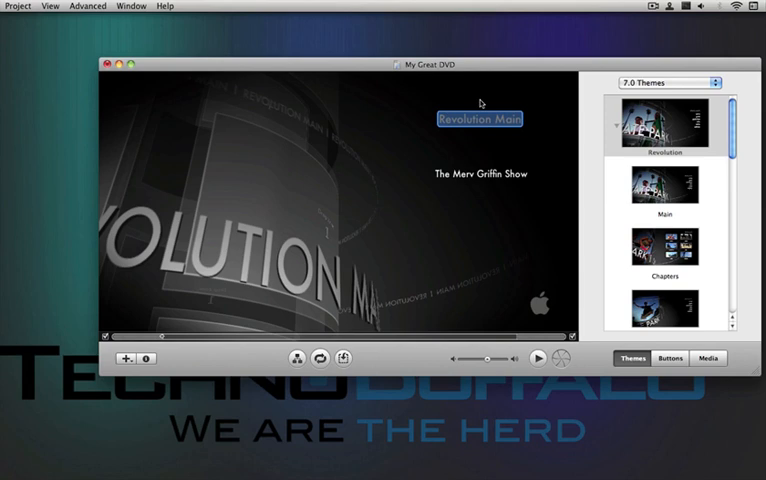
{"action": "mouse_move", "coordinate": [484, 136]}
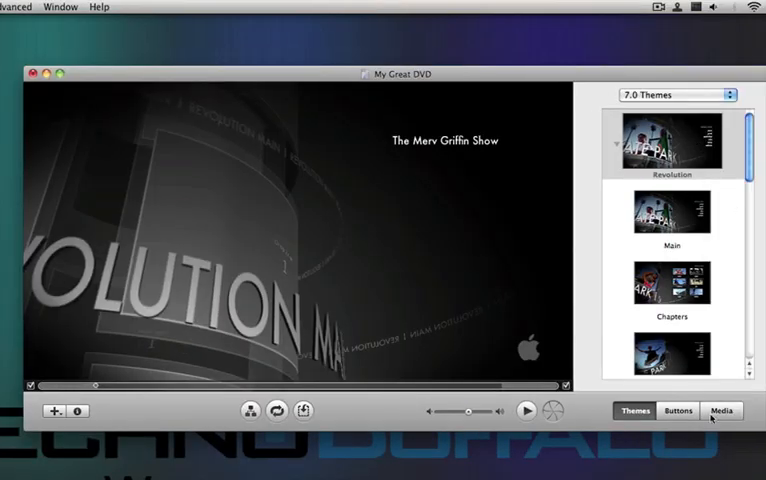
Drop the PlayStation photo from the Photos library into the menu background.
{"action": "left_click", "coordinate": [720, 412]}
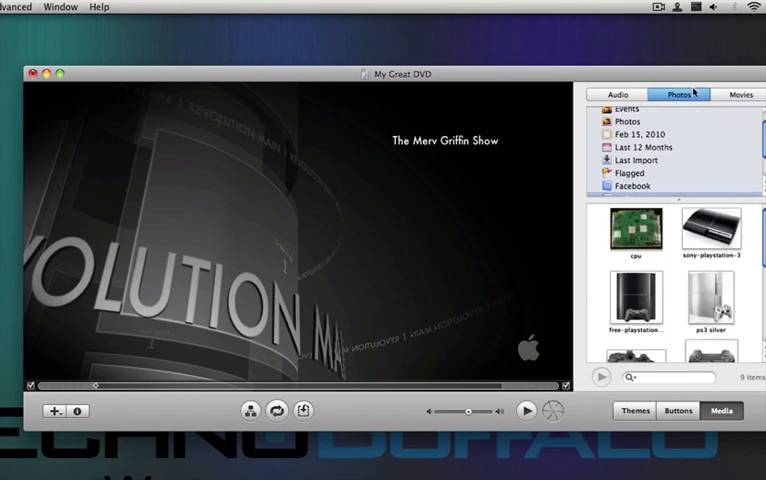
{"action": "left_click", "coordinate": [636, 300]}
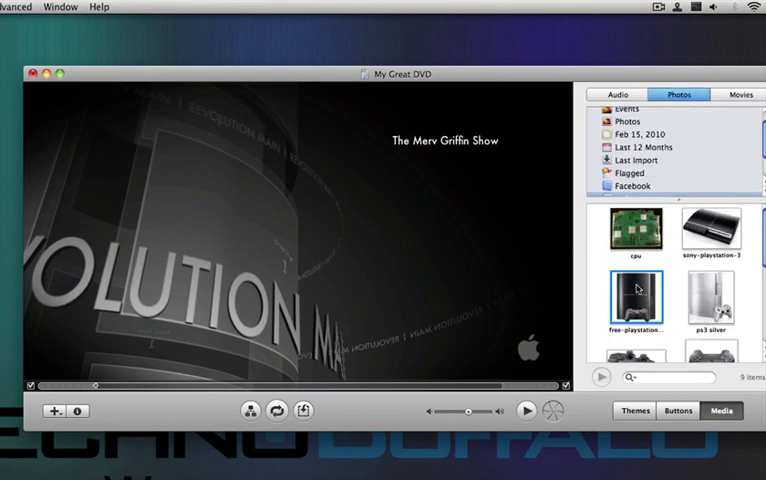
{"action": "mouse_move", "coordinate": [648, 300]}
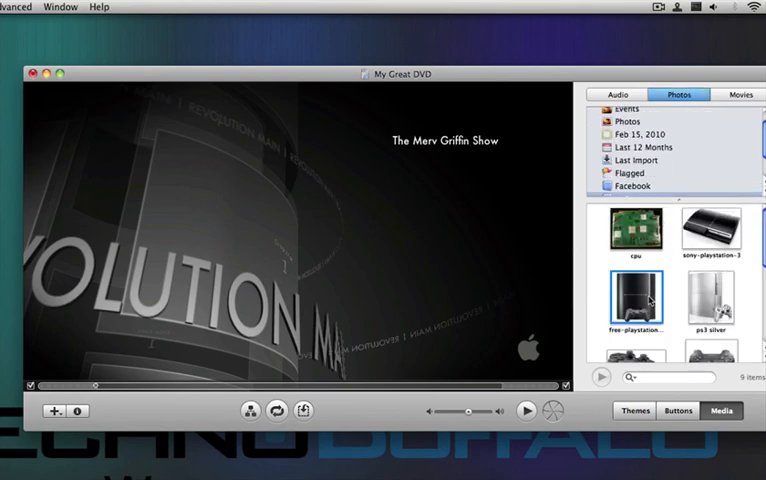
{"action": "left_click_drag", "start_coordinate": [636, 304], "coordinate": [270, 236]}
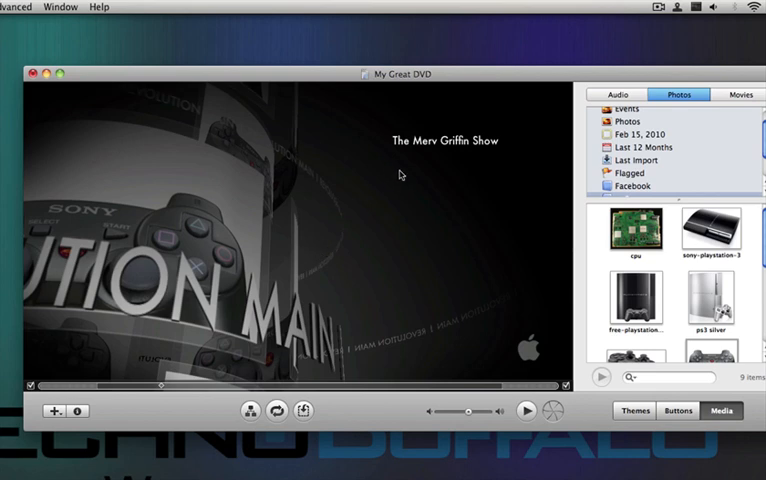
{"action": "mouse_move", "coordinate": [600, 158]}
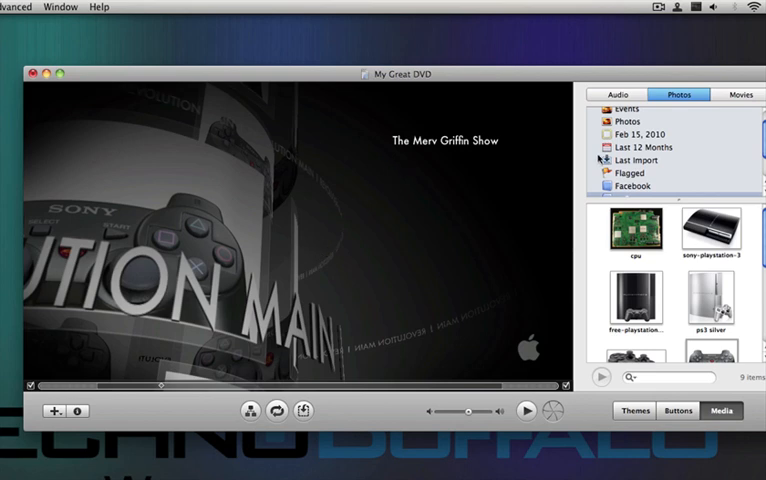
Browse the iTunes Audio library, sampling Dangerous and other songs down the list.
{"action": "left_click", "coordinate": [620, 94]}
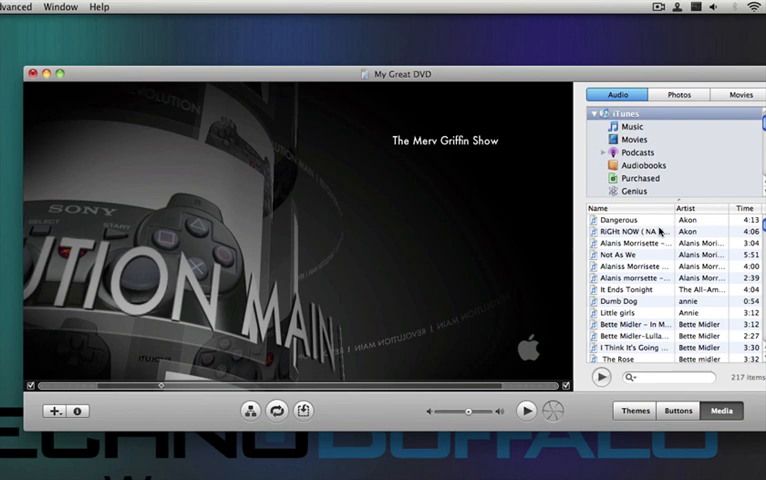
{"action": "left_click", "coordinate": [630, 220]}
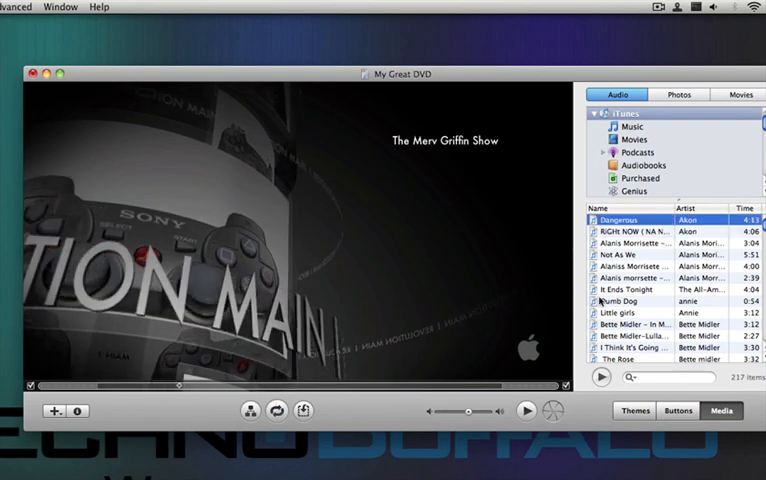
{"action": "left_click", "coordinate": [632, 264]}
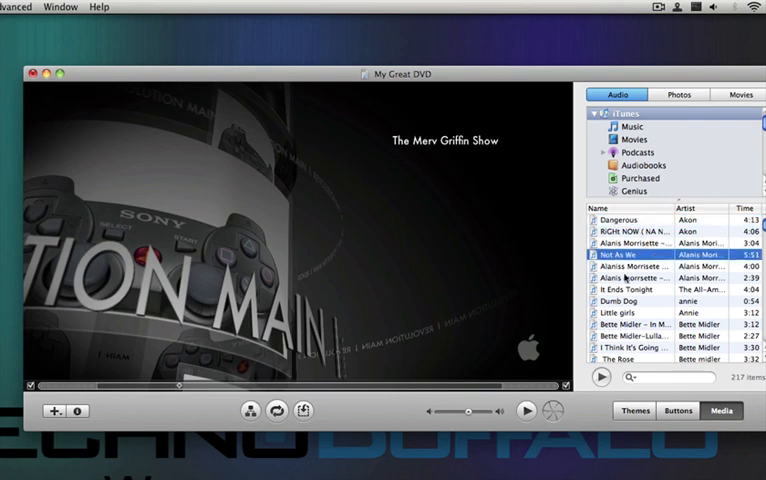
{"action": "scroll", "scroll_direction": "down", "scroll_amount": 3}
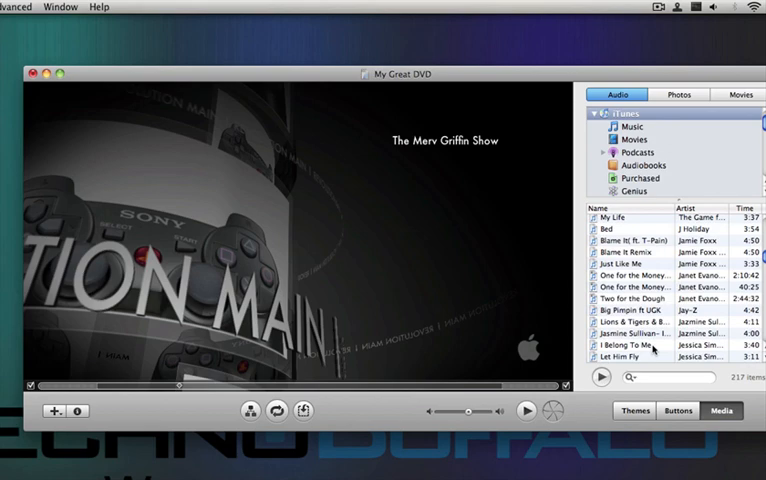
{"action": "scroll", "scroll_direction": "down", "scroll_amount": 3}
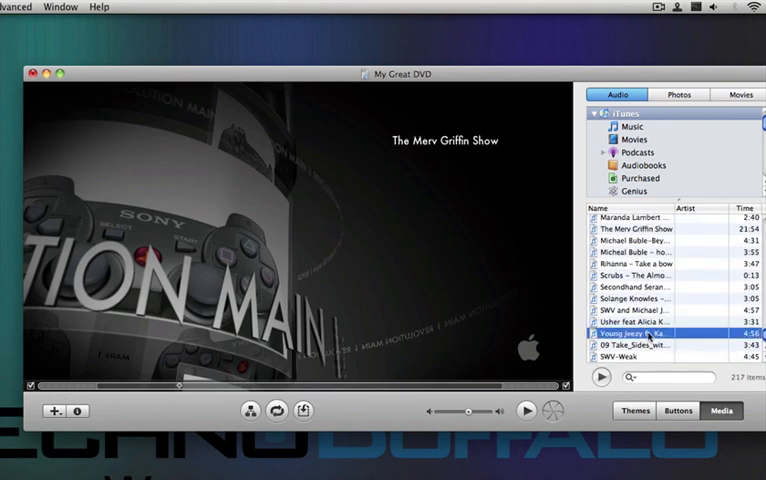
{"action": "left_click", "coordinate": [636, 320]}
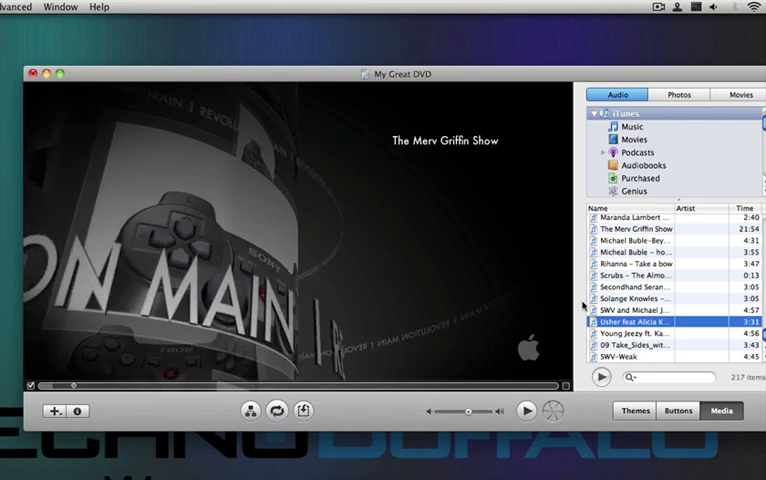
{"action": "mouse_move", "coordinate": [312, 176]}
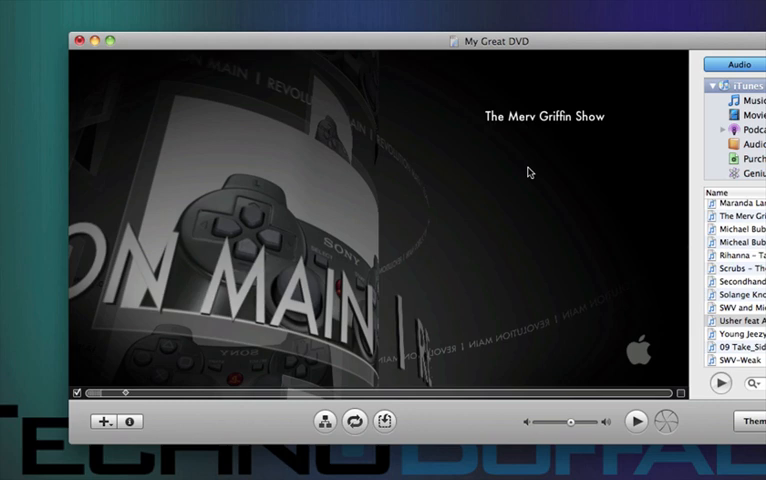
{"action": "mouse_move", "coordinate": [520, 138]}
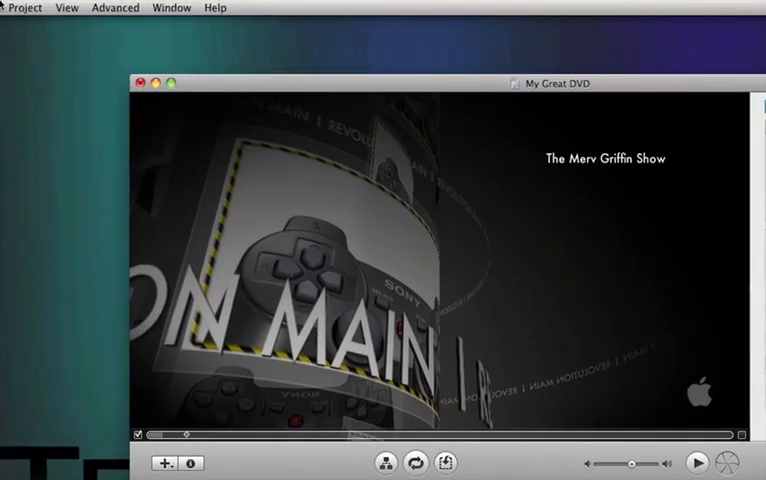
{"action": "left_click", "coordinate": [116, 8]}
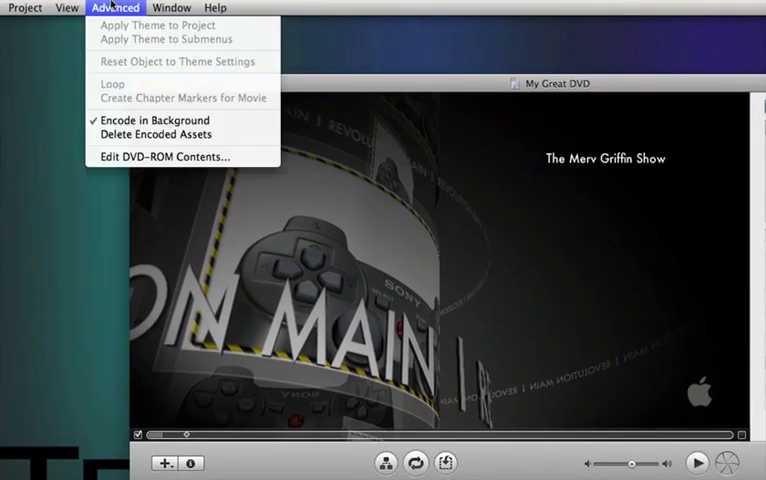
{"action": "left_click", "coordinate": [24, 8]}
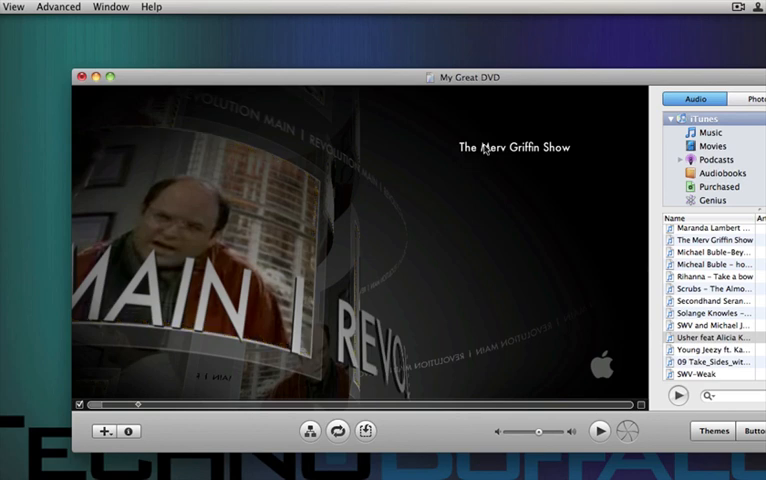
Enter text-editing mode on The Merv Griffin Show title.
{"action": "double_click", "coordinate": [512, 148]}
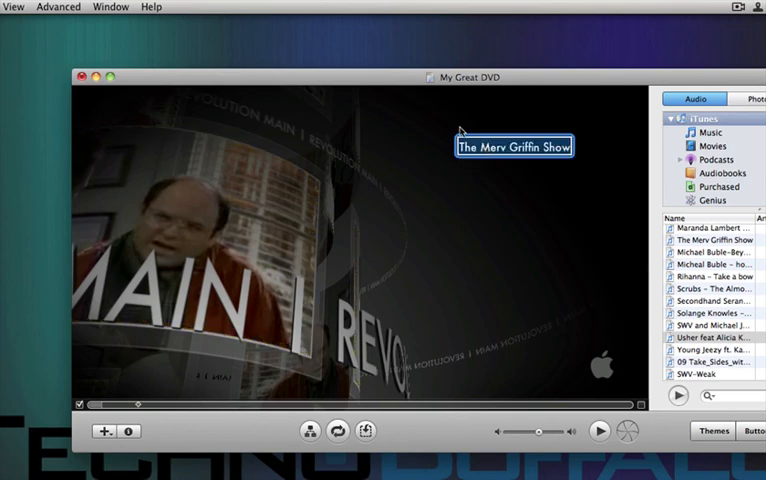
{"action": "mouse_move", "coordinate": [538, 160]}
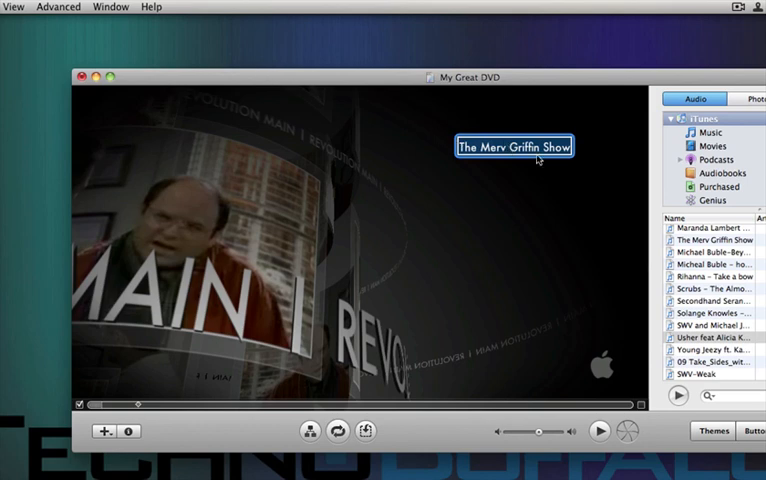
{"action": "left_click", "coordinate": [524, 172]}
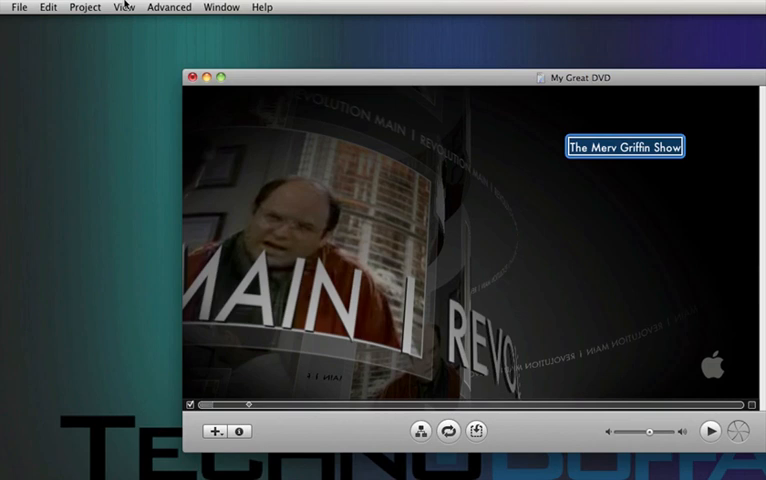
Bring up Project Info for My Great DVD via the Project menu.
{"action": "left_click", "coordinate": [48, 8]}
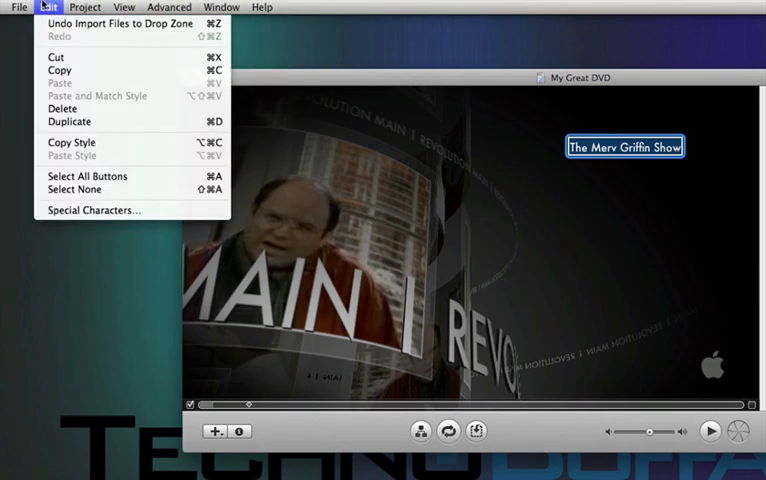
{"action": "left_click", "coordinate": [84, 8]}
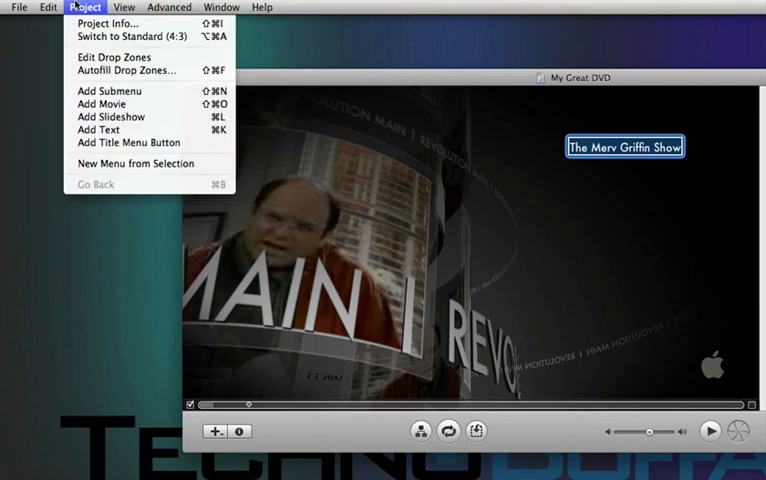
{"action": "left_click", "coordinate": [108, 24]}
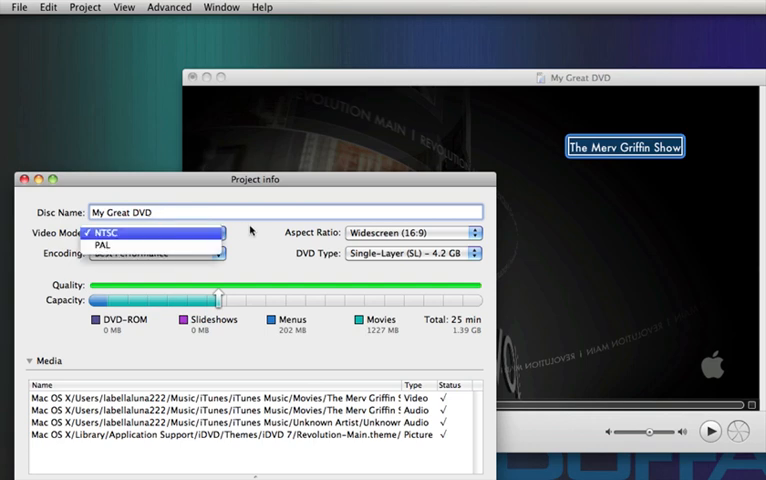
Keep NTSC video mode, set encoding to Professional Quality and close Project Info.
{"action": "left_click", "coordinate": [100, 232]}
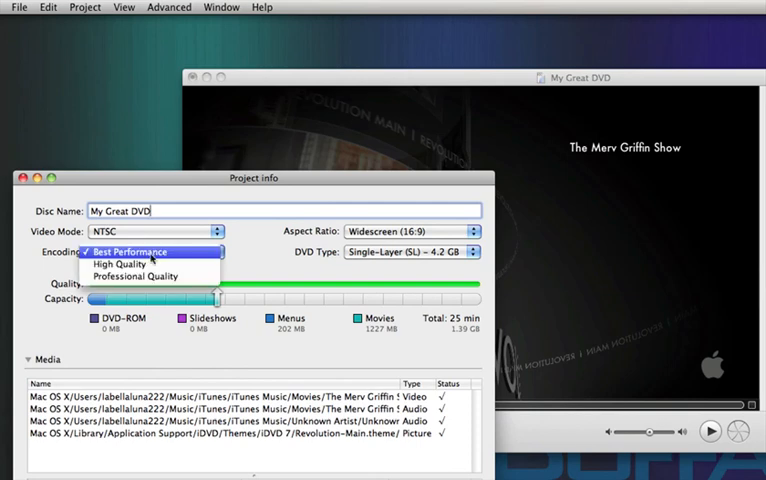
{"action": "left_click", "coordinate": [130, 252]}
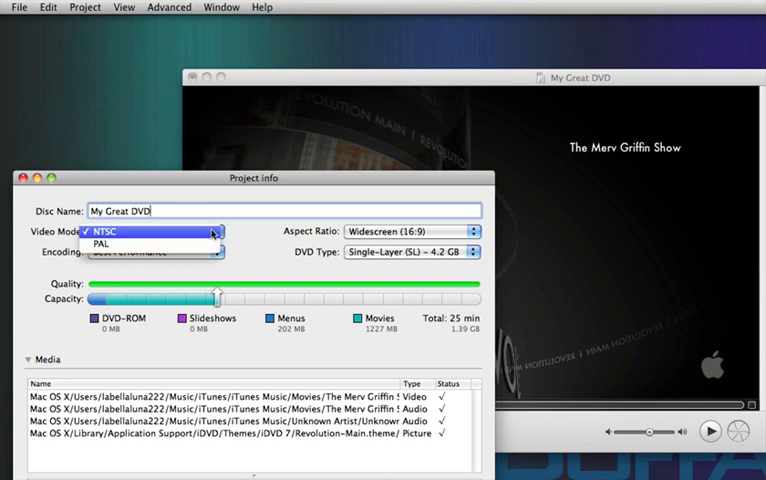
{"action": "left_click", "coordinate": [150, 252]}
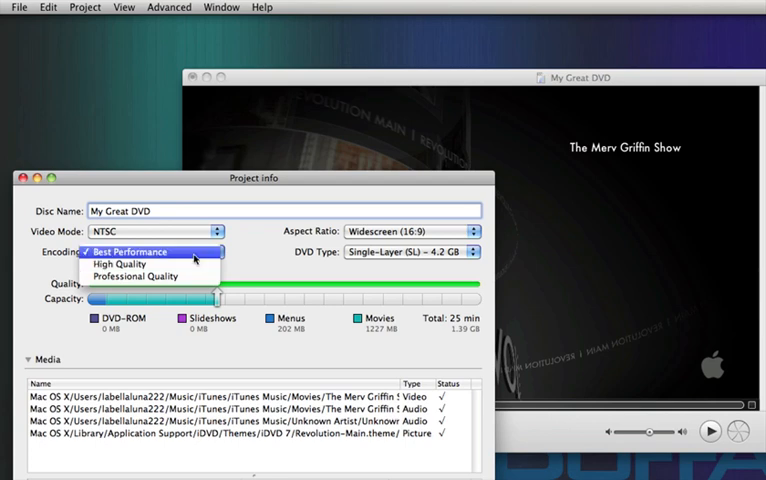
{"action": "left_click", "coordinate": [130, 252]}
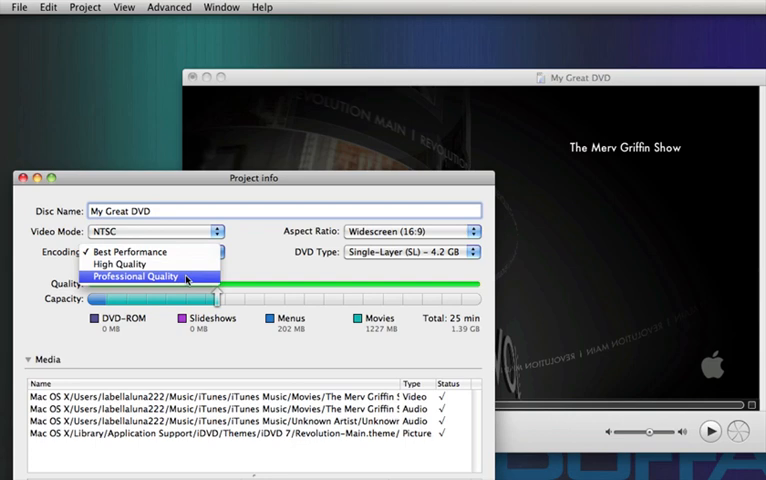
{"action": "left_click", "coordinate": [136, 276]}
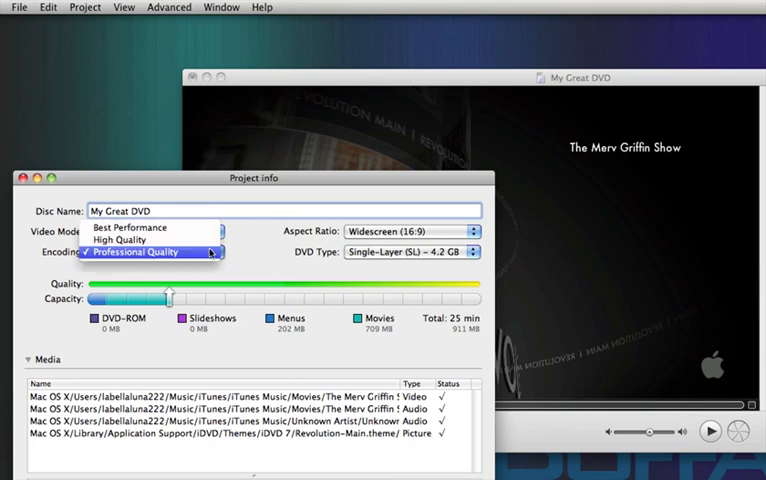
{"action": "mouse_move", "coordinate": [150, 228]}
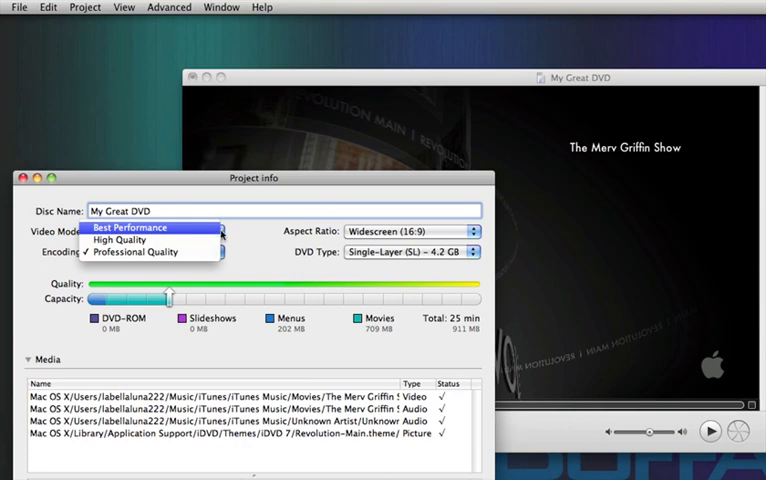
{"action": "left_click", "coordinate": [136, 252]}
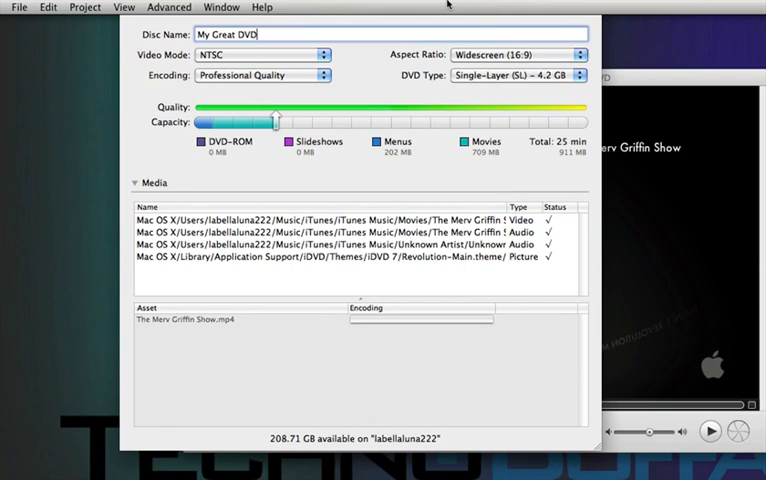
{"action": "left_click", "coordinate": [262, 76]}
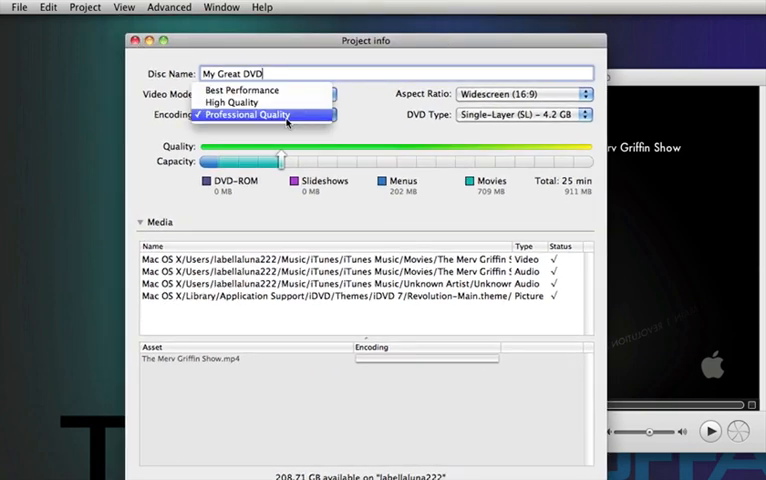
{"action": "left_click", "coordinate": [240, 88]}
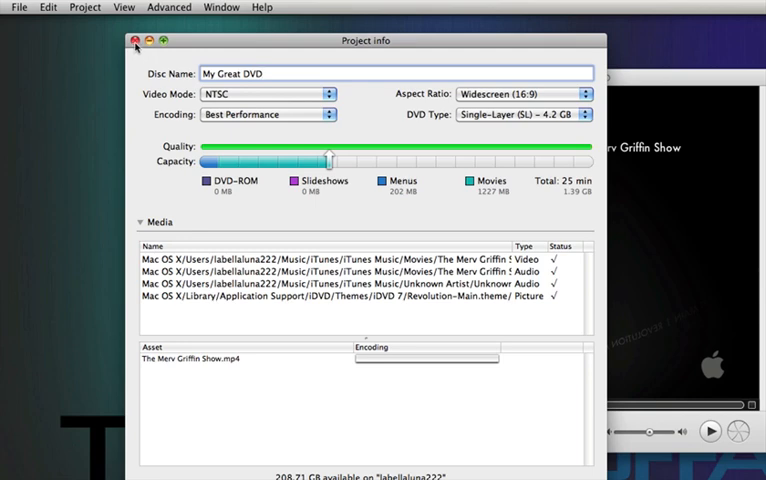
{"action": "left_click", "coordinate": [136, 40]}
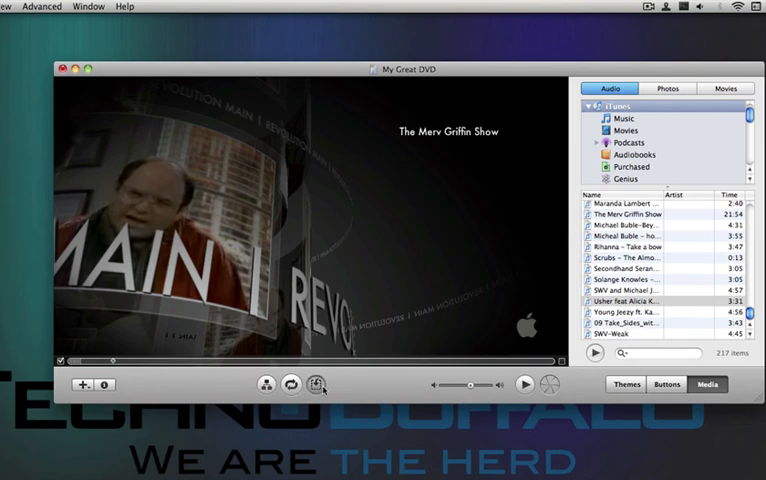
Reveal the main menu's drop zone thumbnails beneath the menu.
{"action": "left_click", "coordinate": [322, 384]}
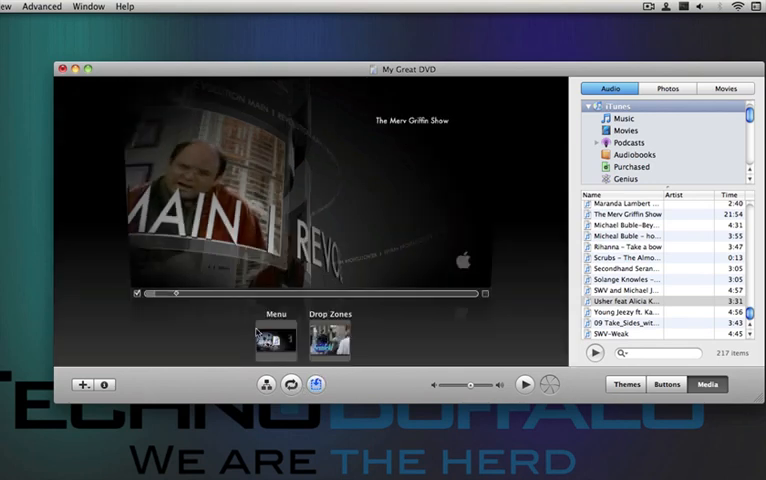
{"action": "mouse_move", "coordinate": [340, 356]}
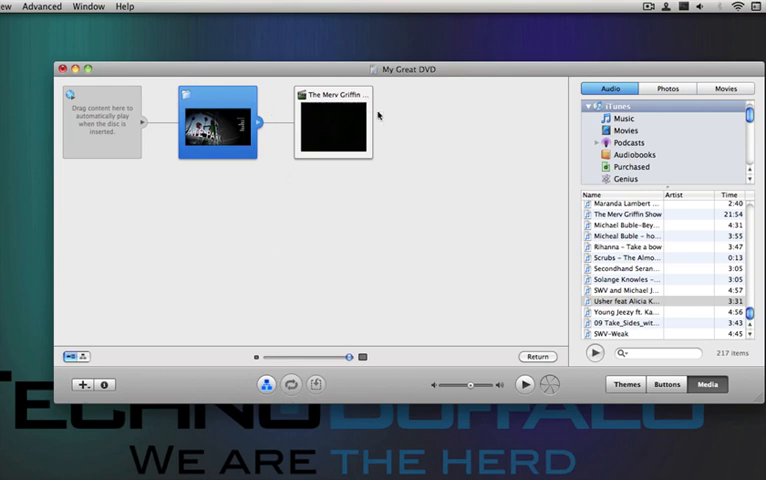
{"action": "mouse_move", "coordinate": [232, 138]}
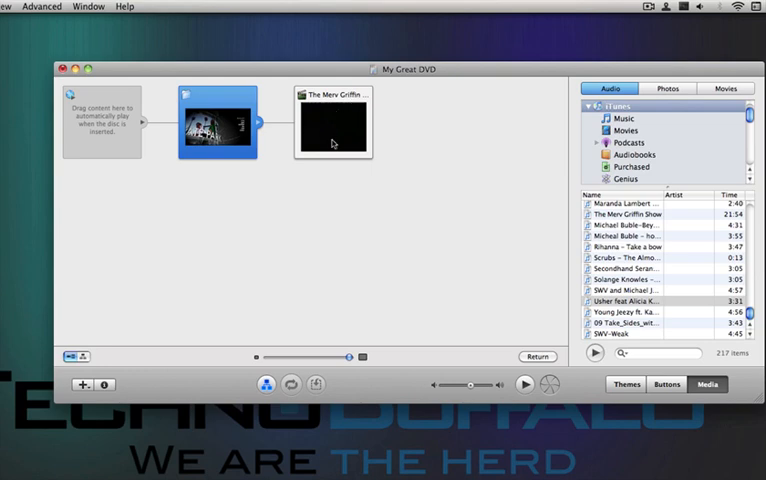
Create chapter markers for The Merv Griffin Show at the default interval.
{"action": "left_click", "coordinate": [332, 122]}
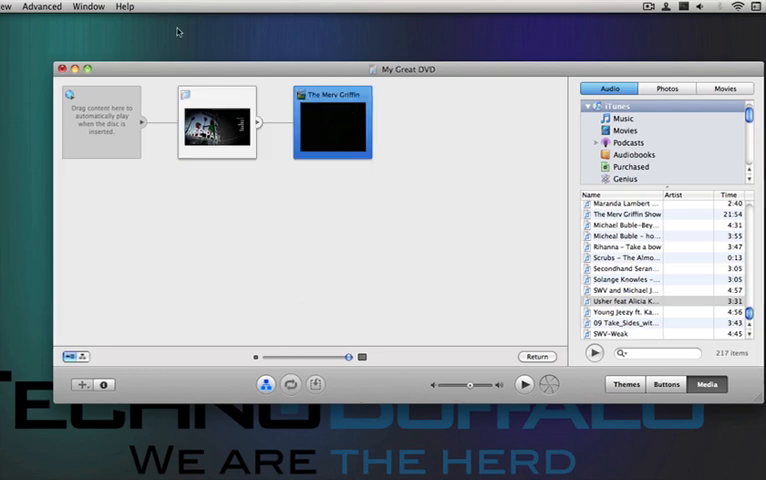
{"action": "left_click", "coordinate": [42, 6]}
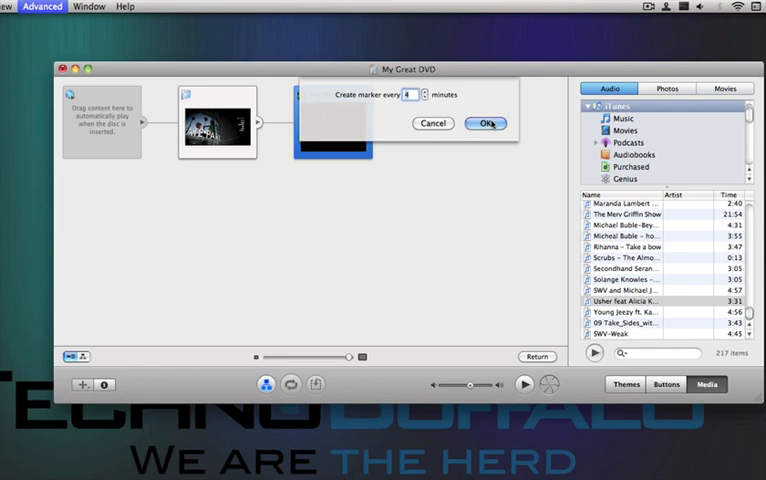
{"action": "left_click", "coordinate": [488, 122]}
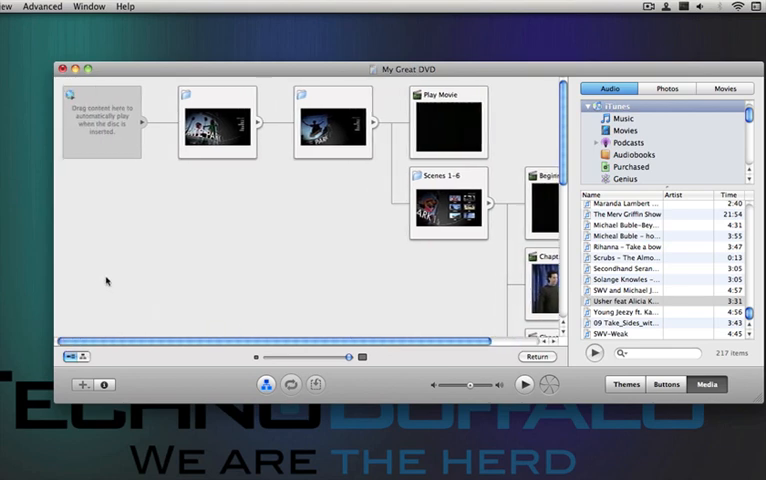
{"action": "mouse_move", "coordinate": [162, 314]}
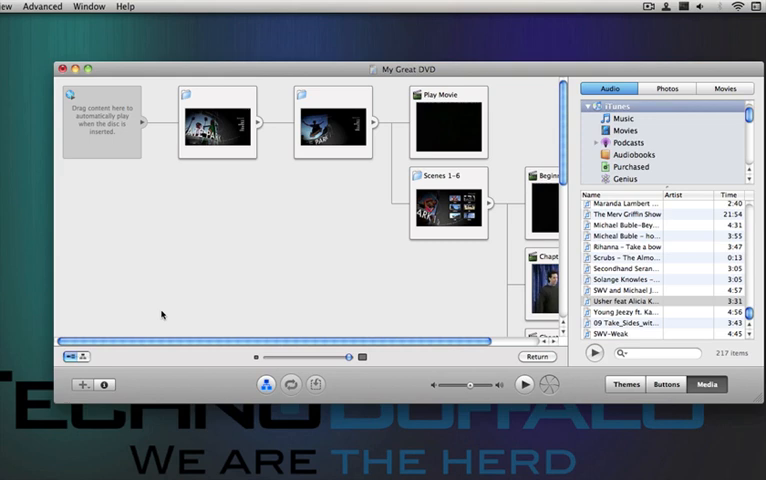
Review the new Scenes 1-6 submenu in the map and select the main menu.
{"action": "left_click", "coordinate": [42, 6]}
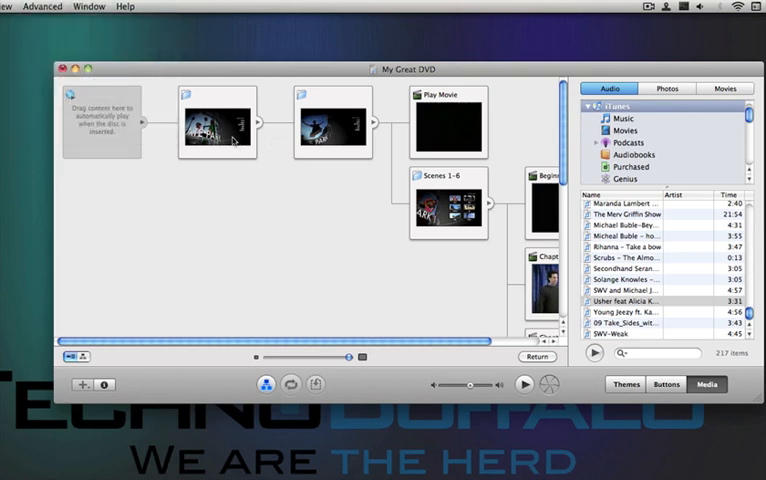
{"action": "left_click", "coordinate": [42, 6]}
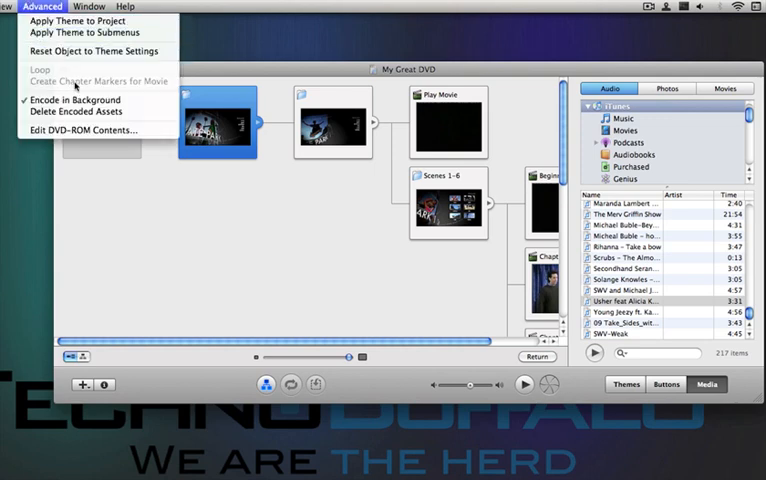
{"action": "left_click", "coordinate": [244, 192]}
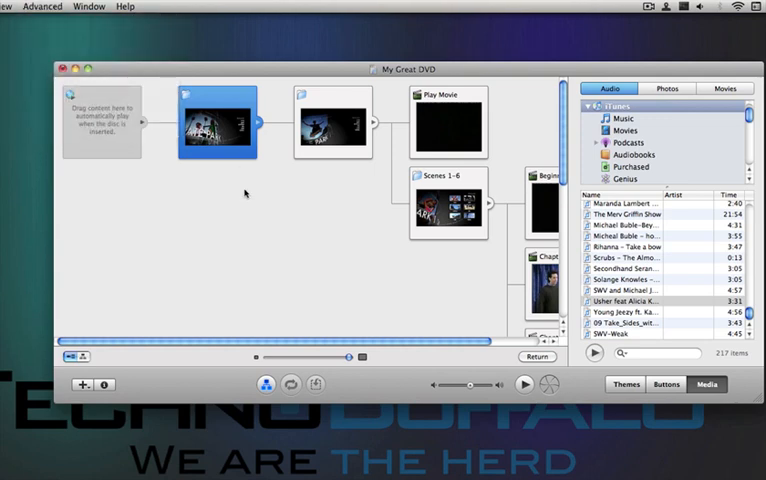
{"action": "mouse_move", "coordinate": [290, 348]}
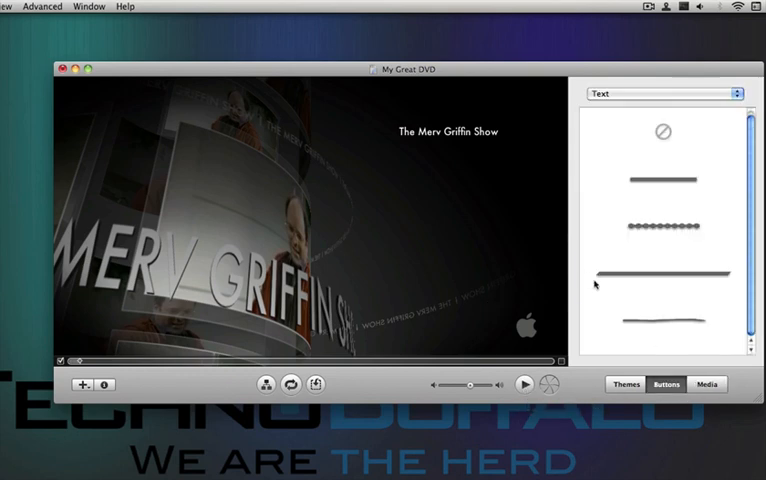
Show the 7.0 Themes list with the Revolution themes.
{"action": "left_click", "coordinate": [664, 92]}
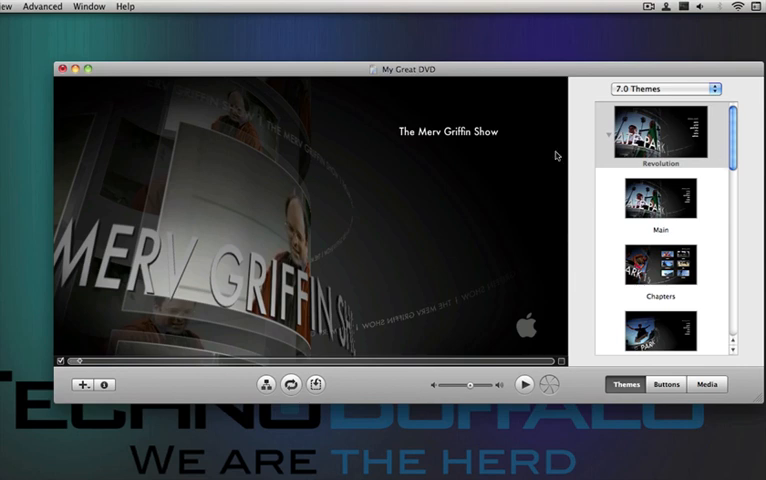
{"action": "mouse_move", "coordinate": [404, 378]}
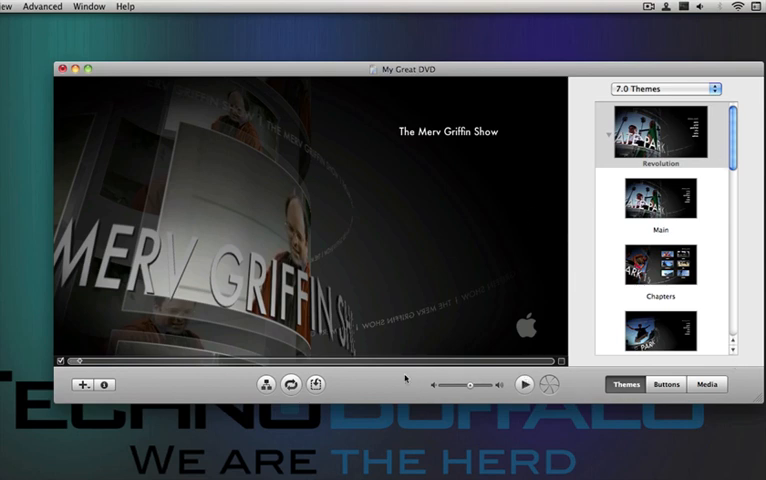
{"action": "mouse_move", "coordinate": [520, 392]}
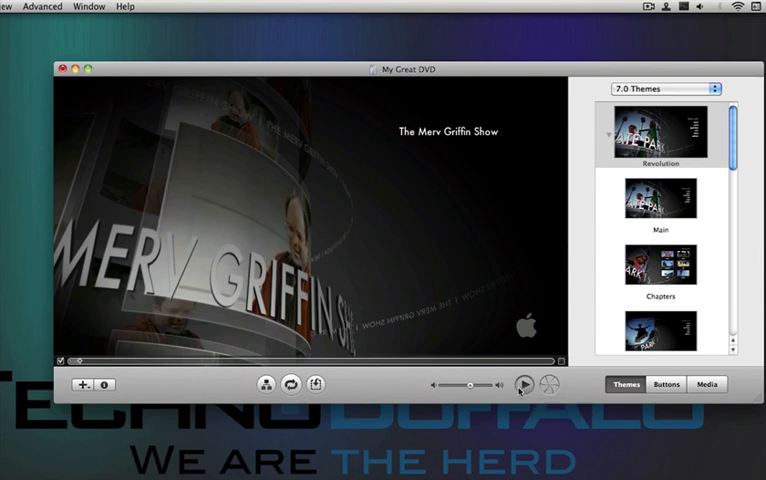
Preview the DVD, checking Scene Selection with Scenes 1-6 and returning to the main menu.
{"action": "left_click", "coordinate": [520, 384]}
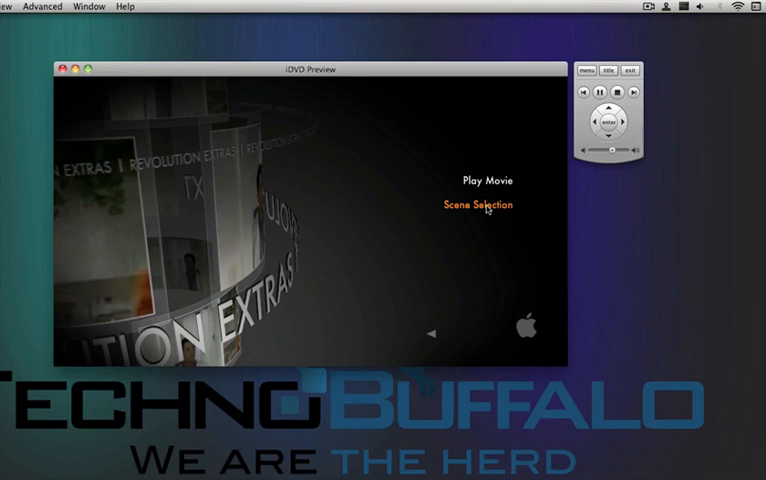
{"action": "left_click", "coordinate": [476, 204]}
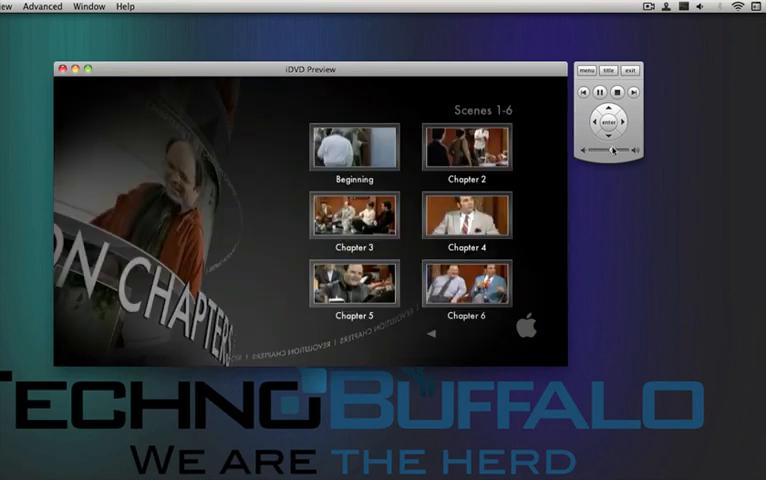
{"action": "left_click", "coordinate": [354, 148]}
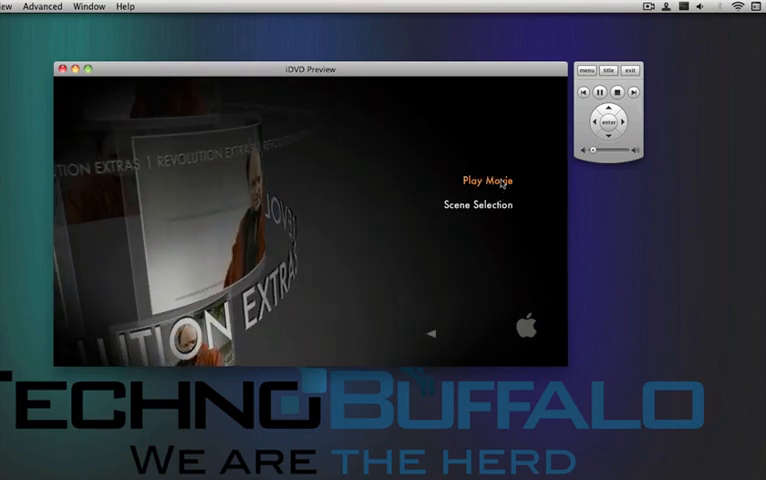
Finish checking the main menu and exit the preview back to editing.
{"action": "left_click", "coordinate": [484, 180]}
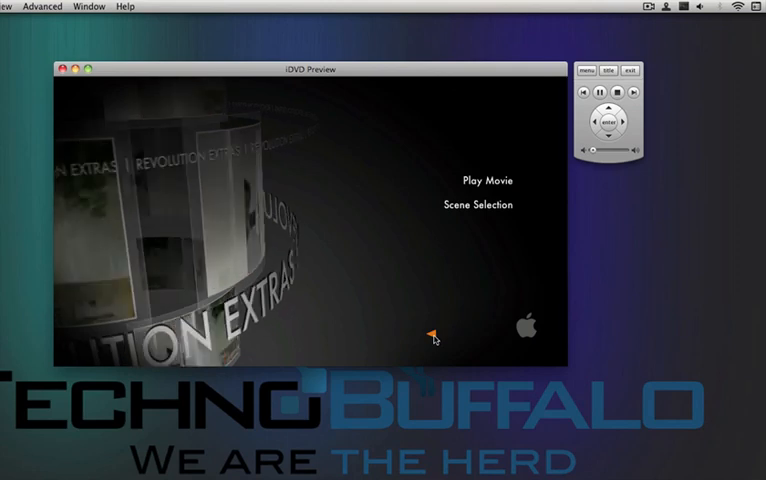
{"action": "left_click", "coordinate": [486, 180]}
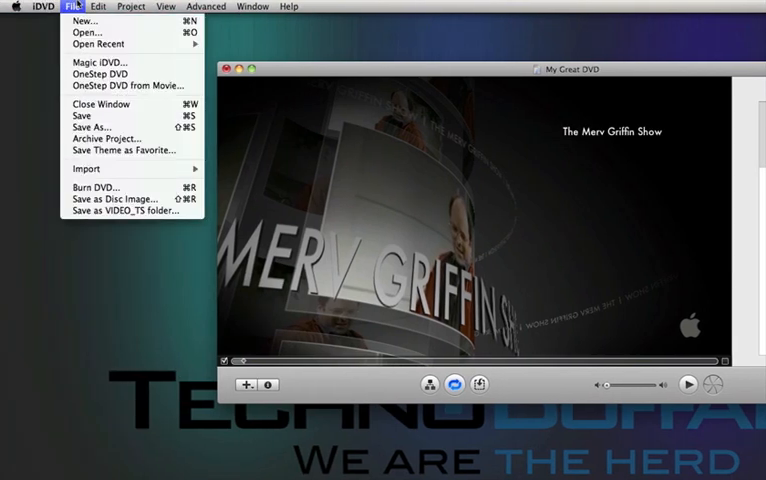
{"action": "mouse_move", "coordinate": [96, 188]}
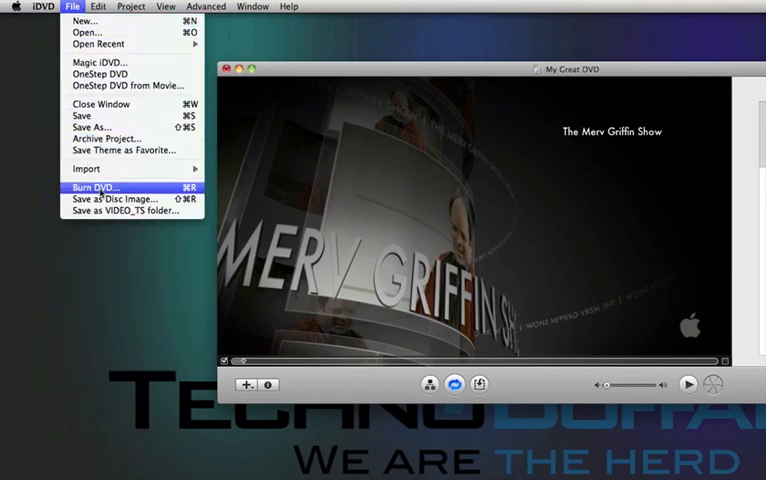
{"action": "left_click", "coordinate": [96, 188]}
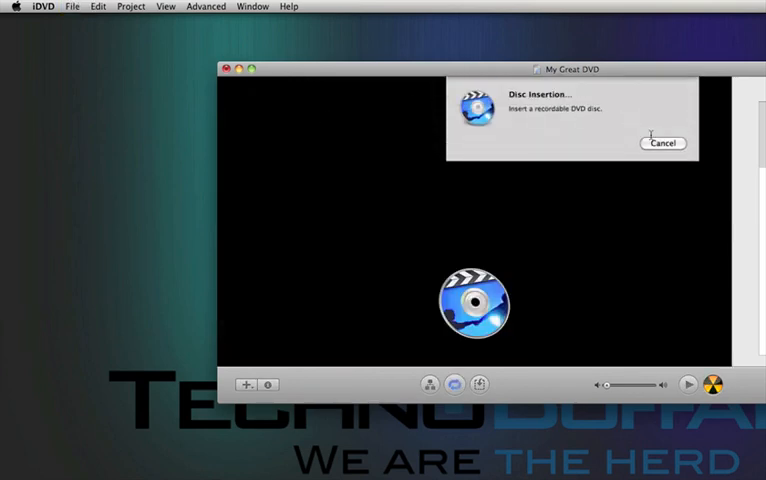
{"action": "left_click", "coordinate": [664, 142]}
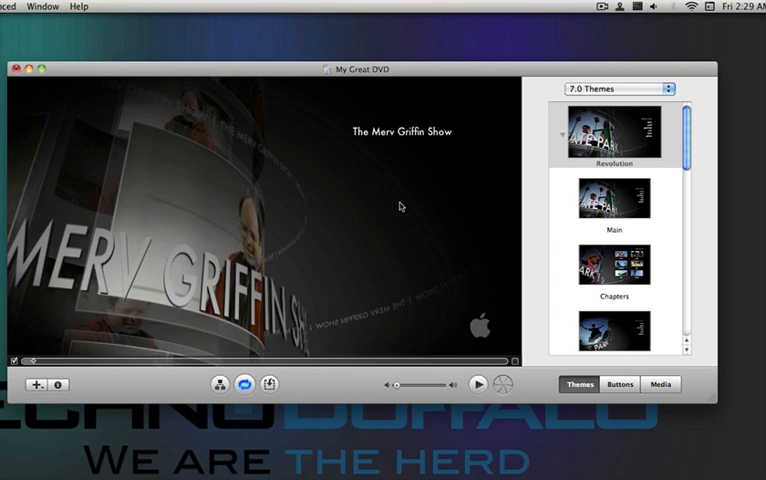
{"action": "mouse_move", "coordinate": [364, 252]}
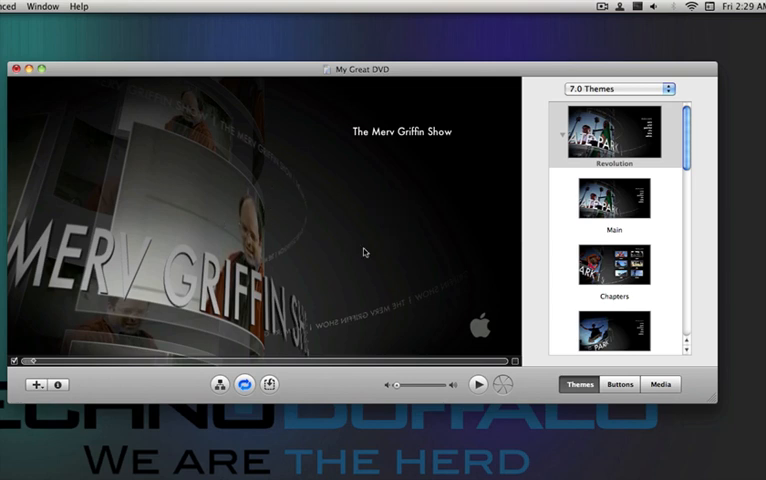